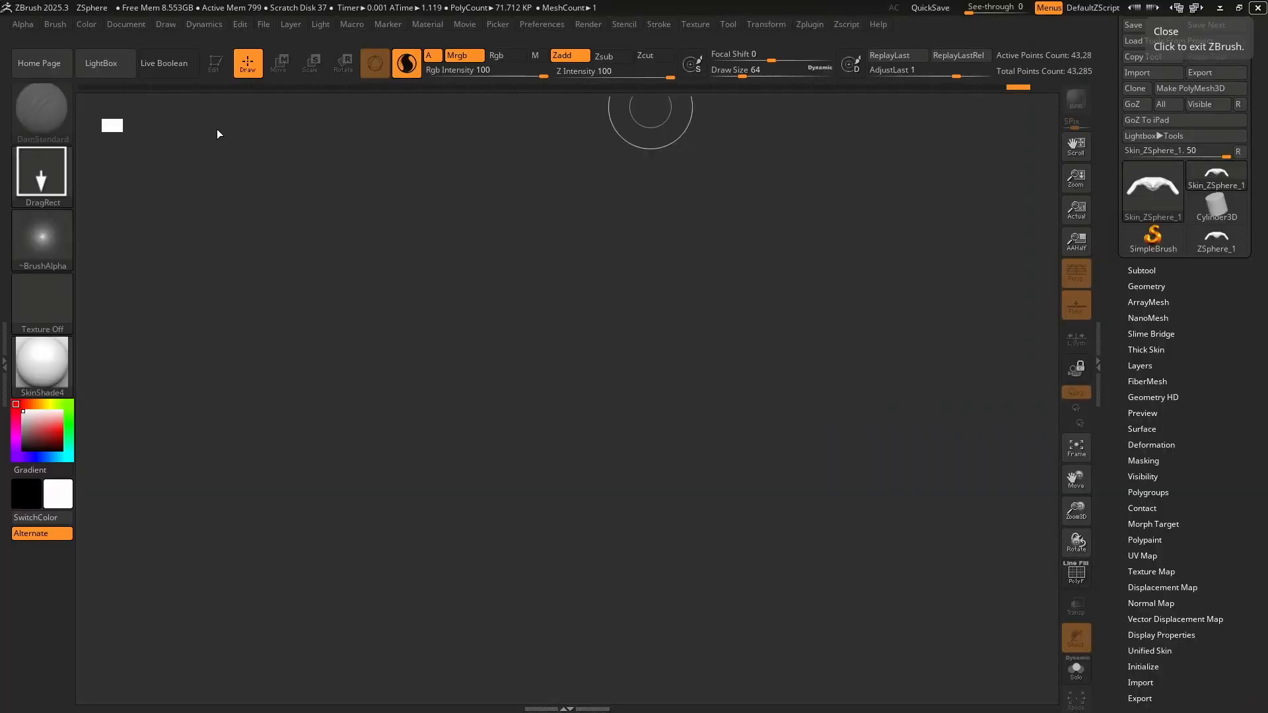
- Load the ZSphere.ZPR starter project from the LightBox Project library
{"action": "left_click", "coordinate": [103, 63]}
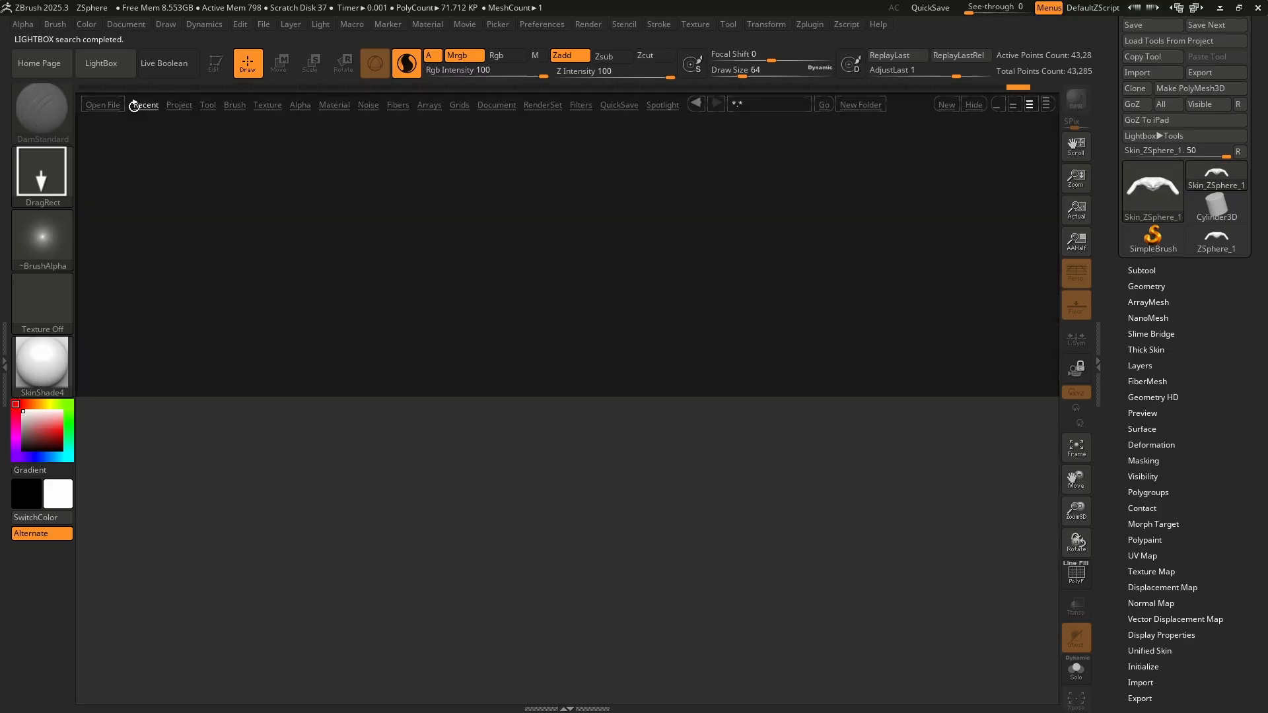
{"action": "left_click", "coordinate": [178, 105]}
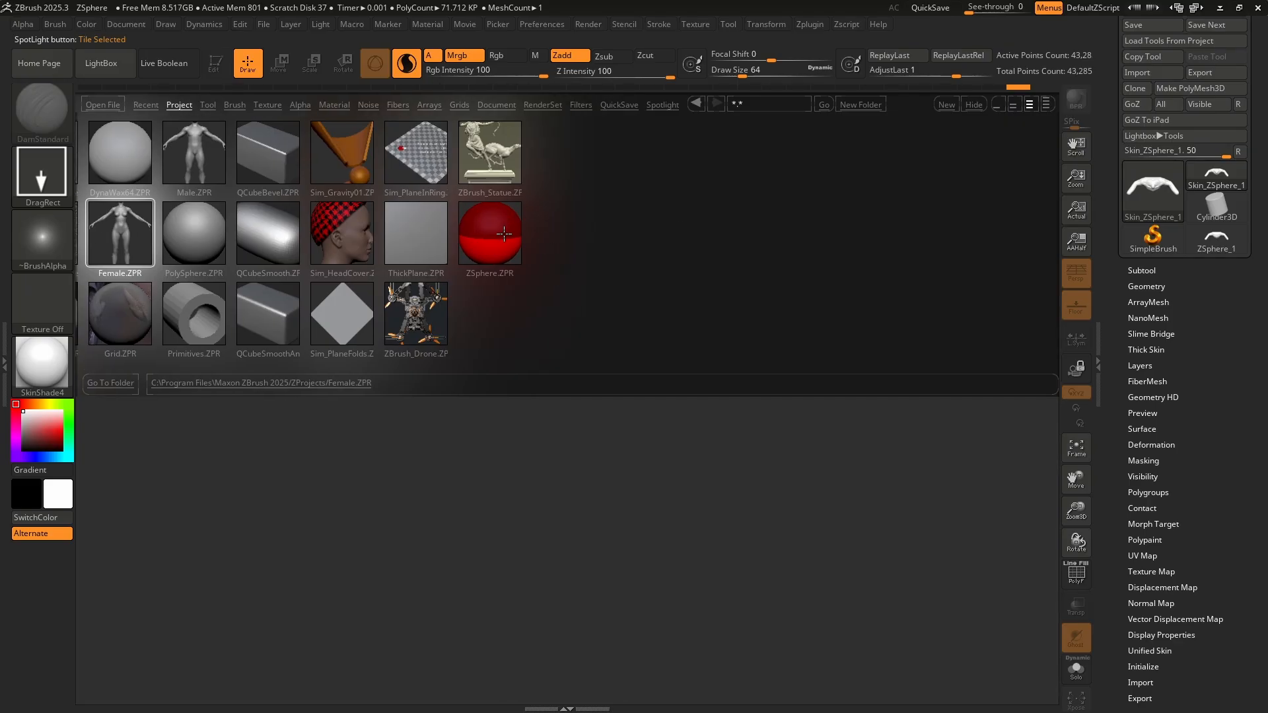
{"action": "double_click", "coordinate": [489, 235]}
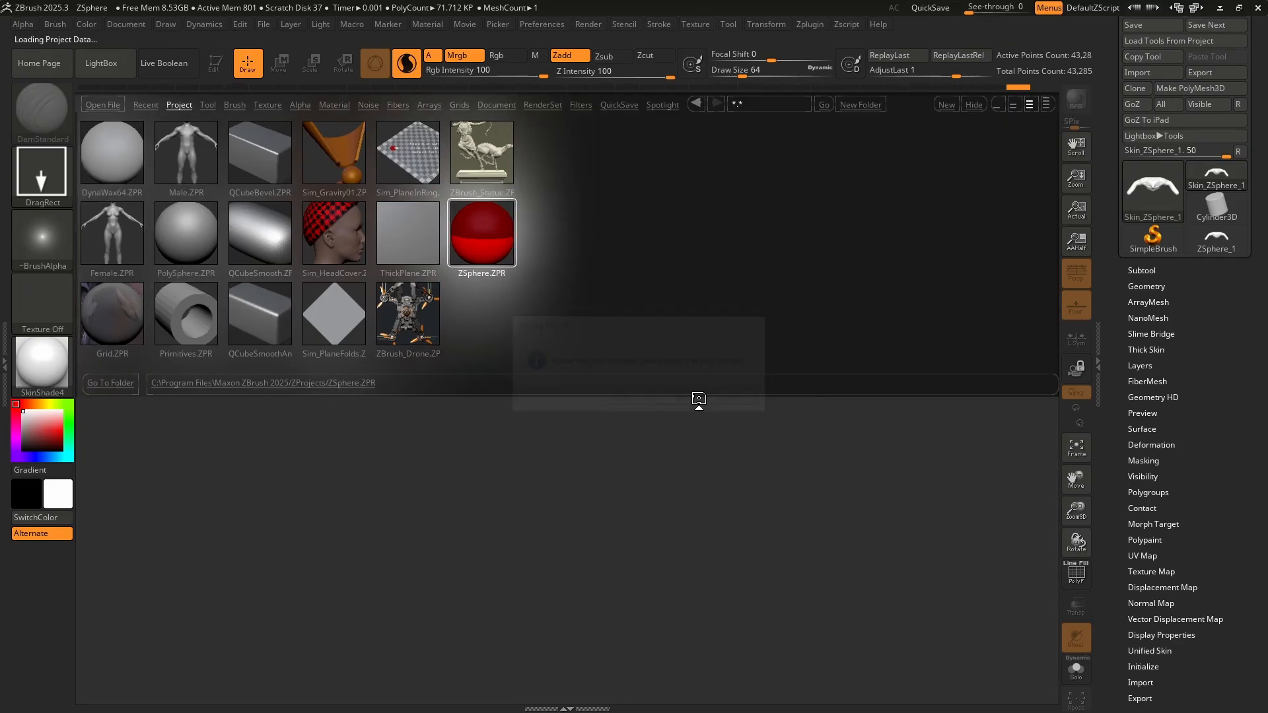
{"action": "double_click", "coordinate": [480, 235]}
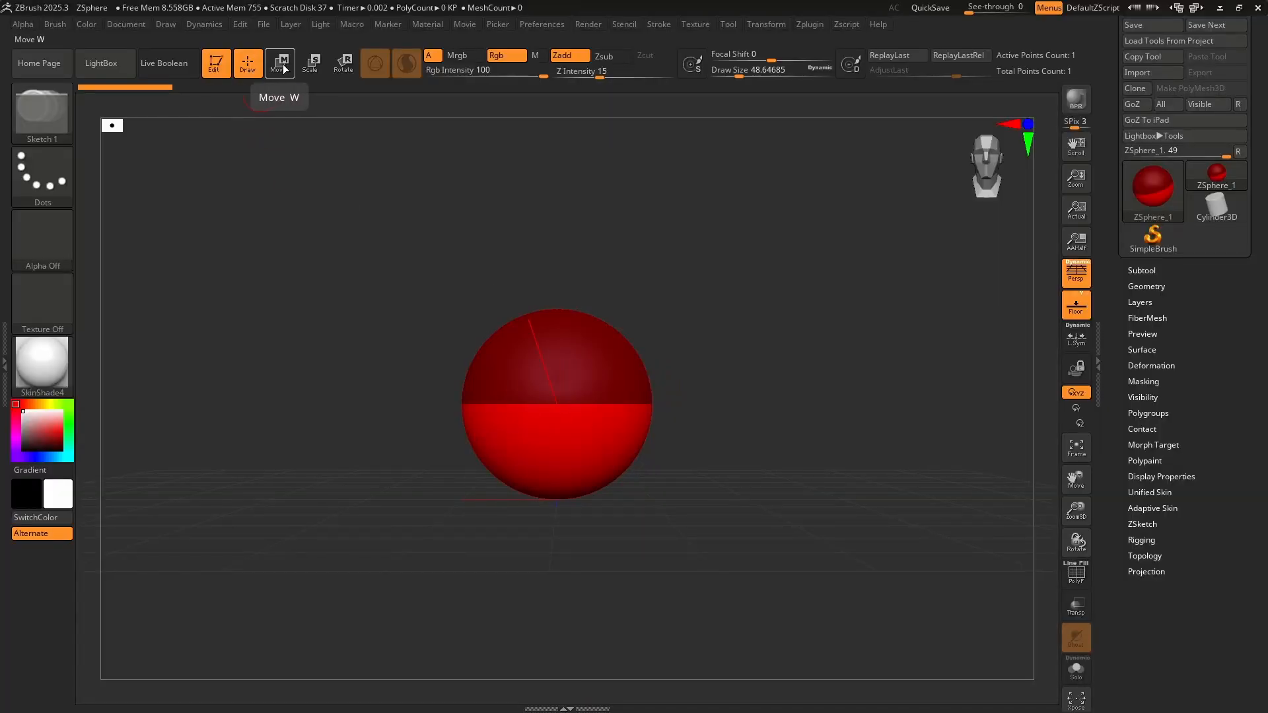
{"action": "mouse_move", "coordinate": [247, 63]}
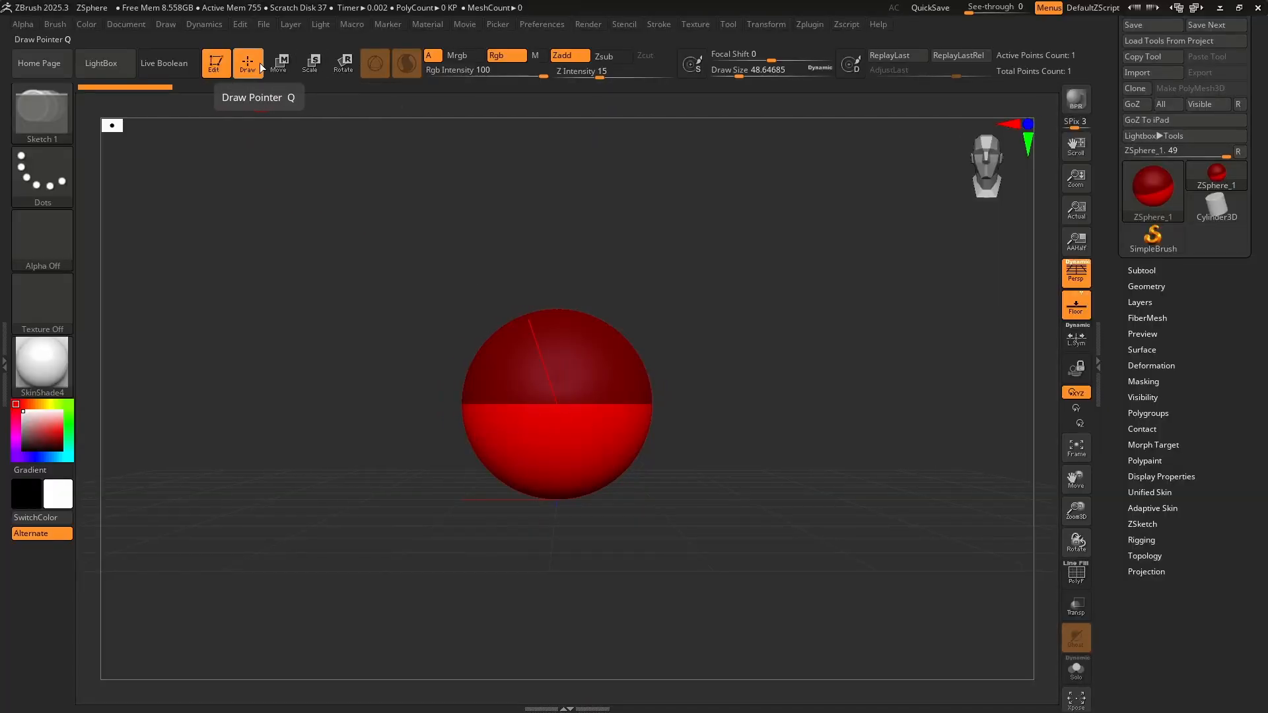
- Activate Move mode so the red ZSphere can be repositioned
{"action": "left_click", "coordinate": [279, 63]}
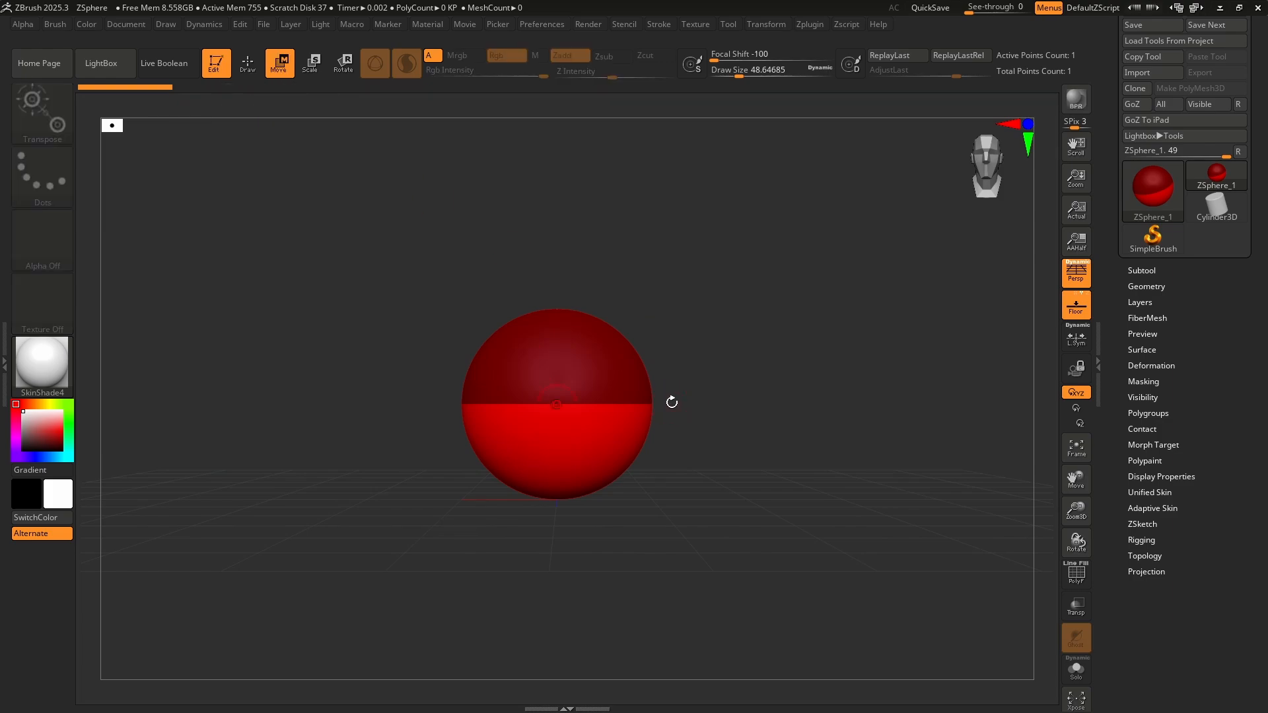
- Draw symmetric arm ZSphere chains outward from the root ZSphere in Draw mode
{"action": "left_click", "coordinate": [247, 63]}
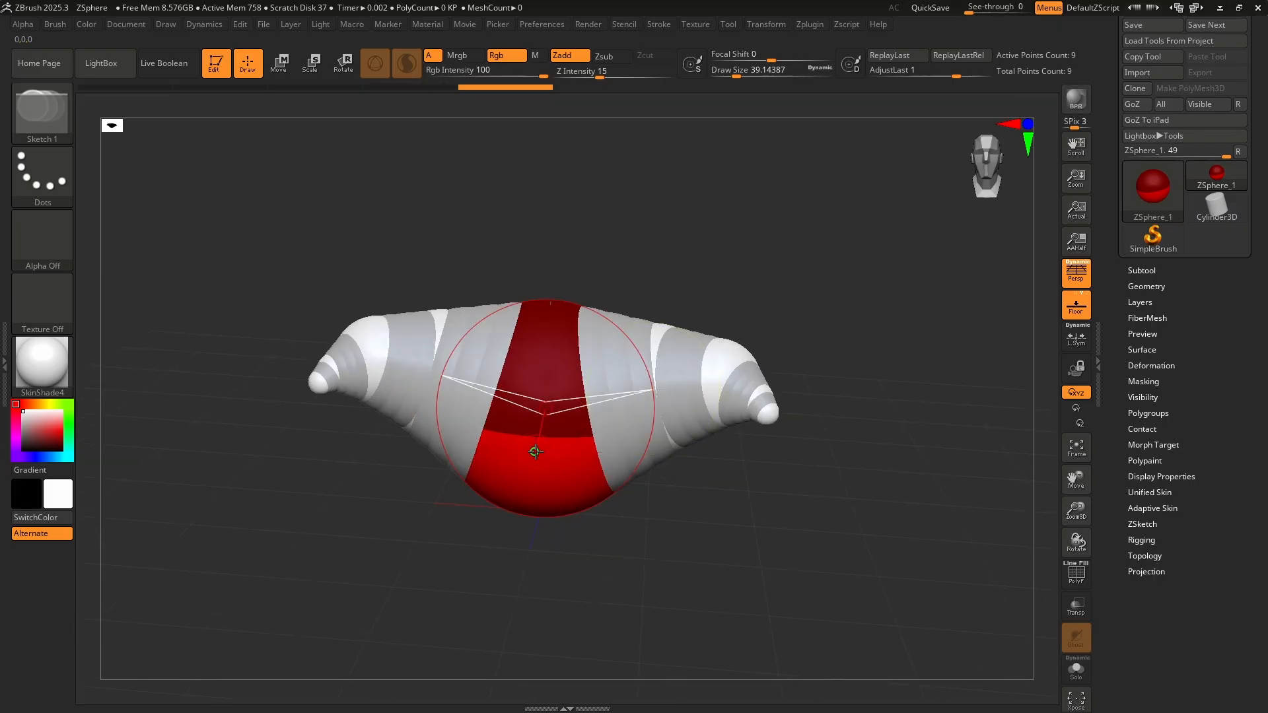
{"action": "left_click", "coordinate": [535, 451]}
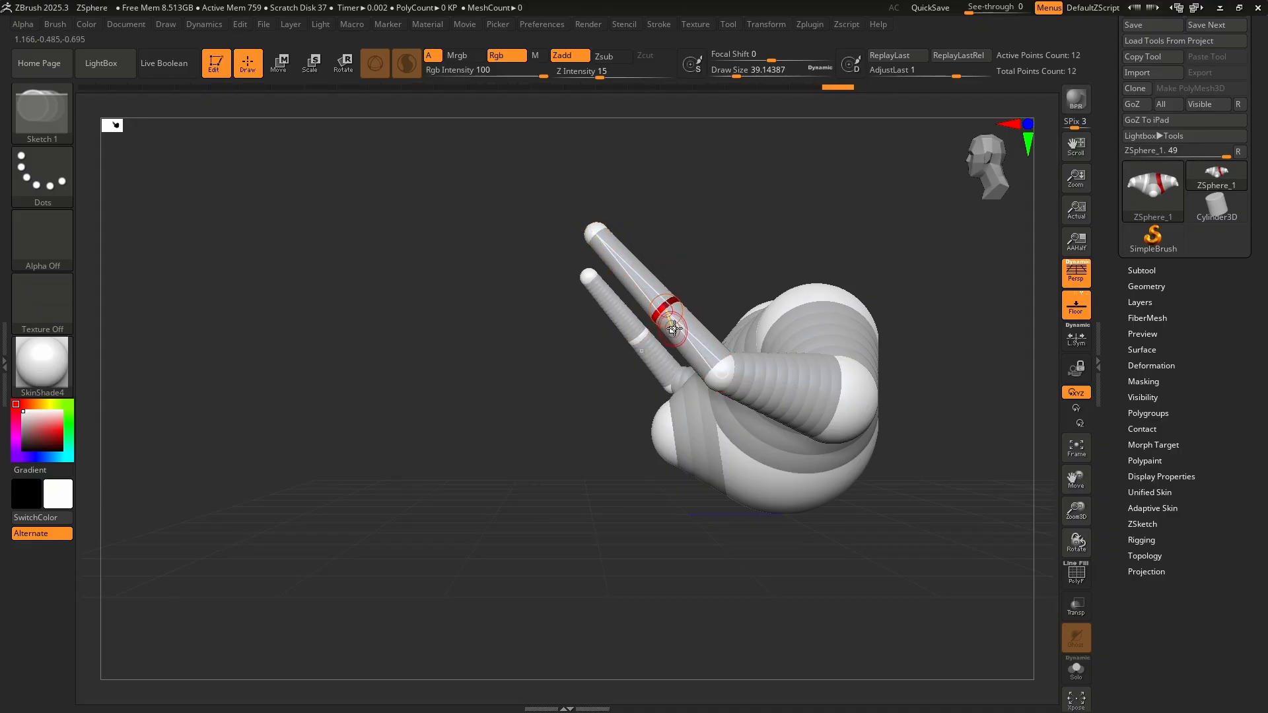
- Draw horn ZSpheres rising from the arm ends of the armature
{"action": "left_click", "coordinate": [278, 63]}
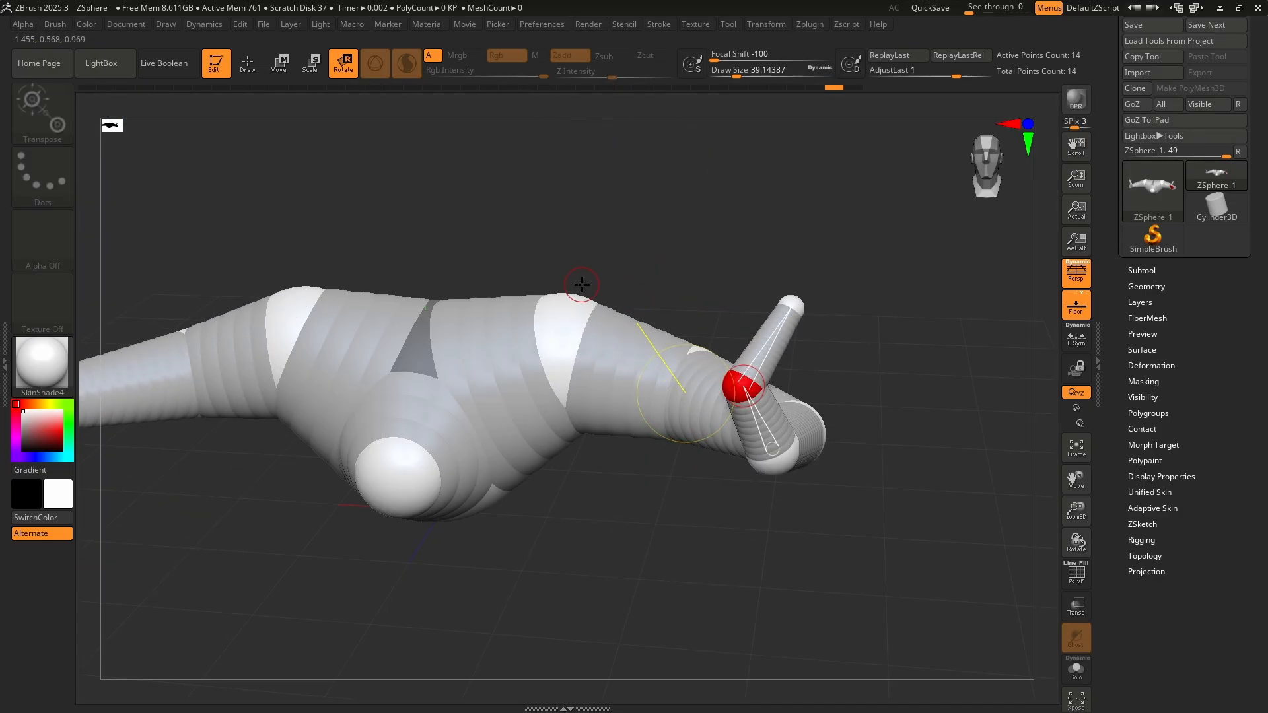
- Rotate the horn ZSpheres so the horns angle upward from the arms
{"action": "left_click", "coordinate": [310, 64]}
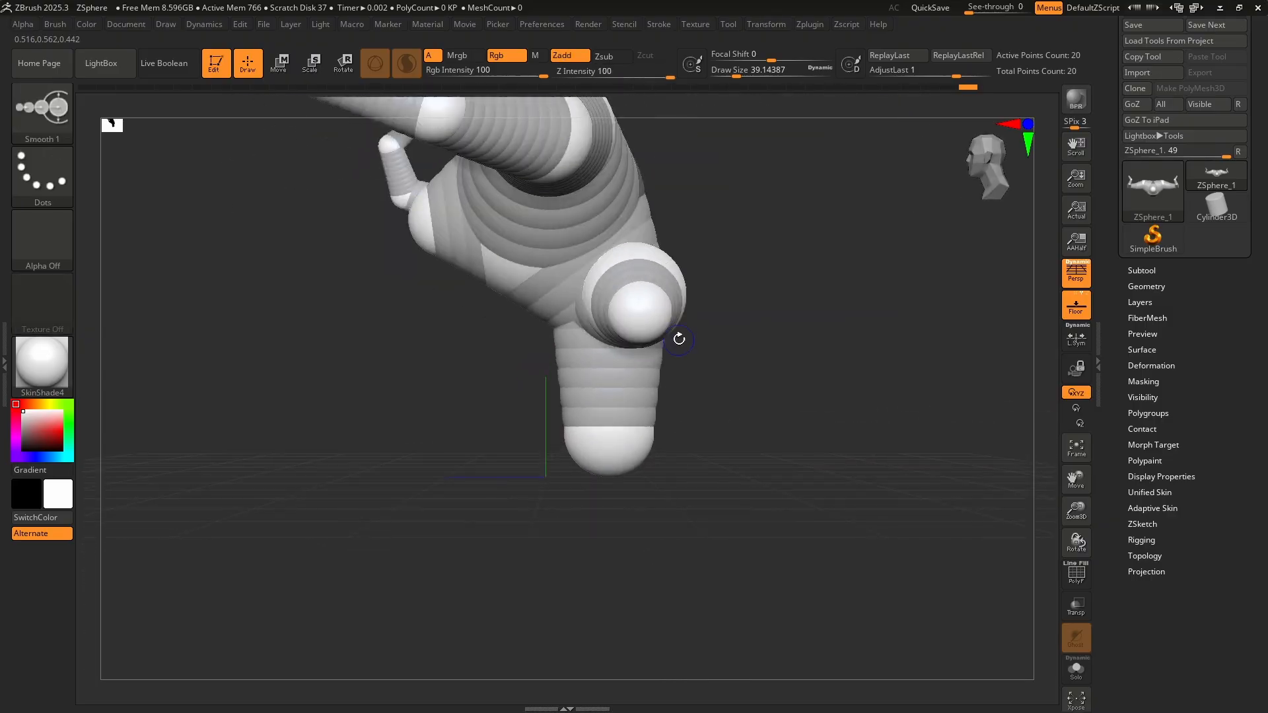
- Draw two leg chains under the body, inserting extra ZSpheres along each leg
{"action": "left_click", "coordinate": [310, 63]}
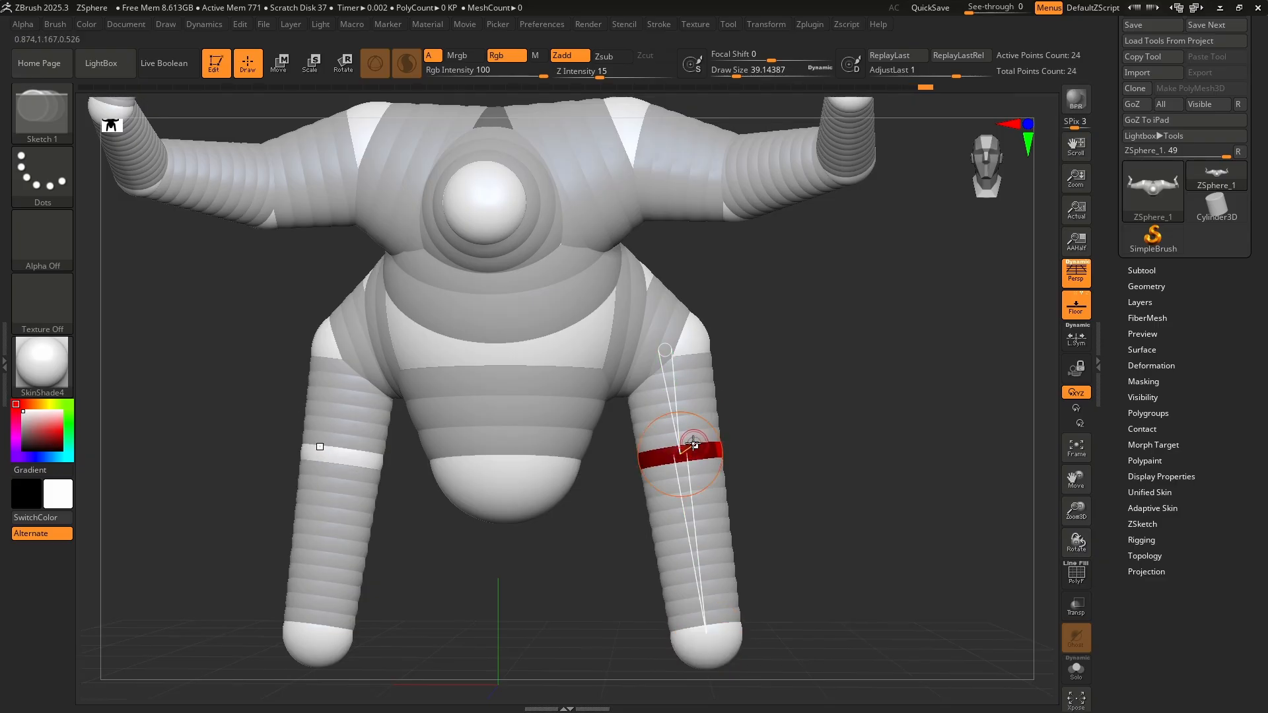
{"action": "left_click", "coordinate": [279, 63]}
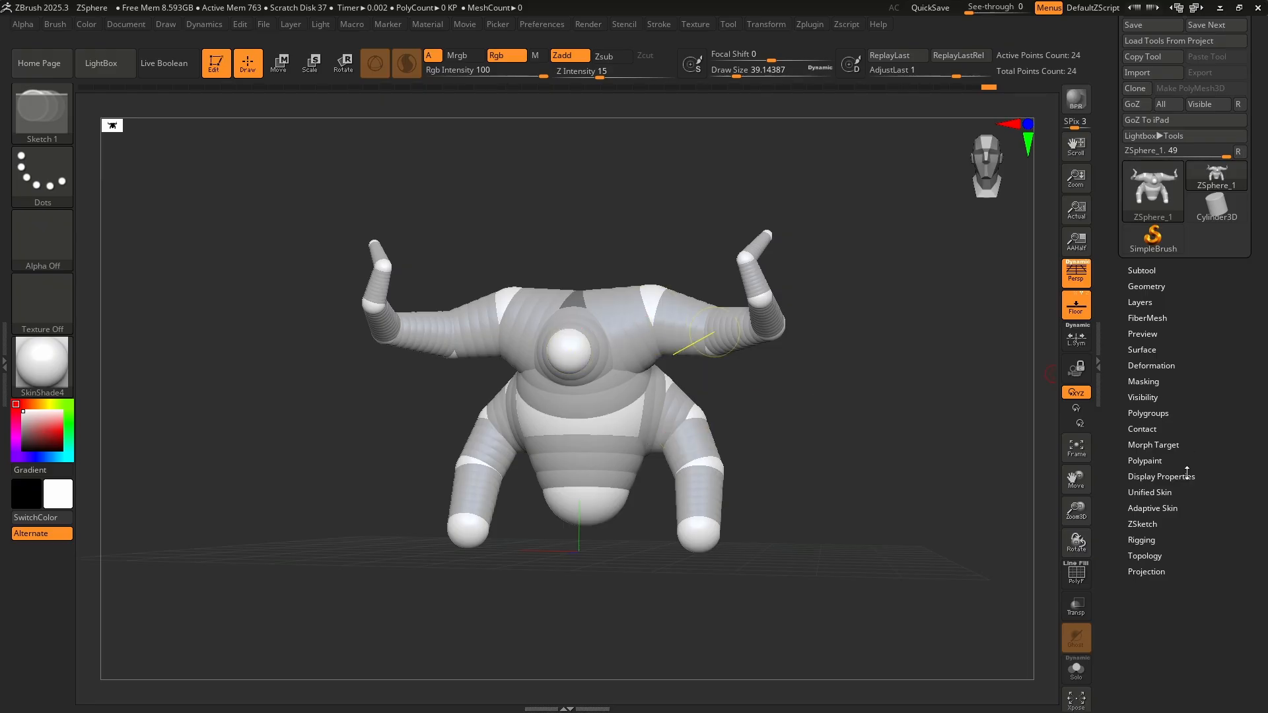
- Expand the Tool > Adaptive Skin subpalette and preview the armature as a smooth skin
{"action": "left_click", "coordinate": [1151, 507]}
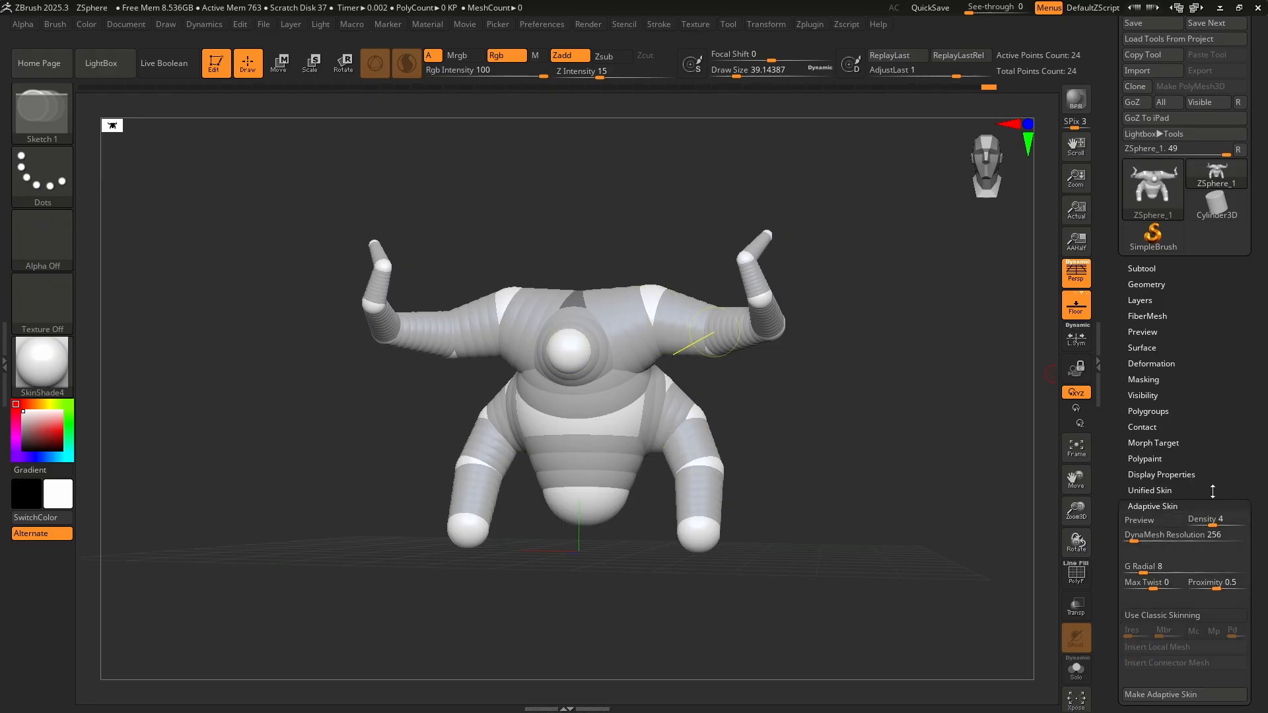
{"action": "scroll", "scroll_direction": "down", "scroll_amount": 3}
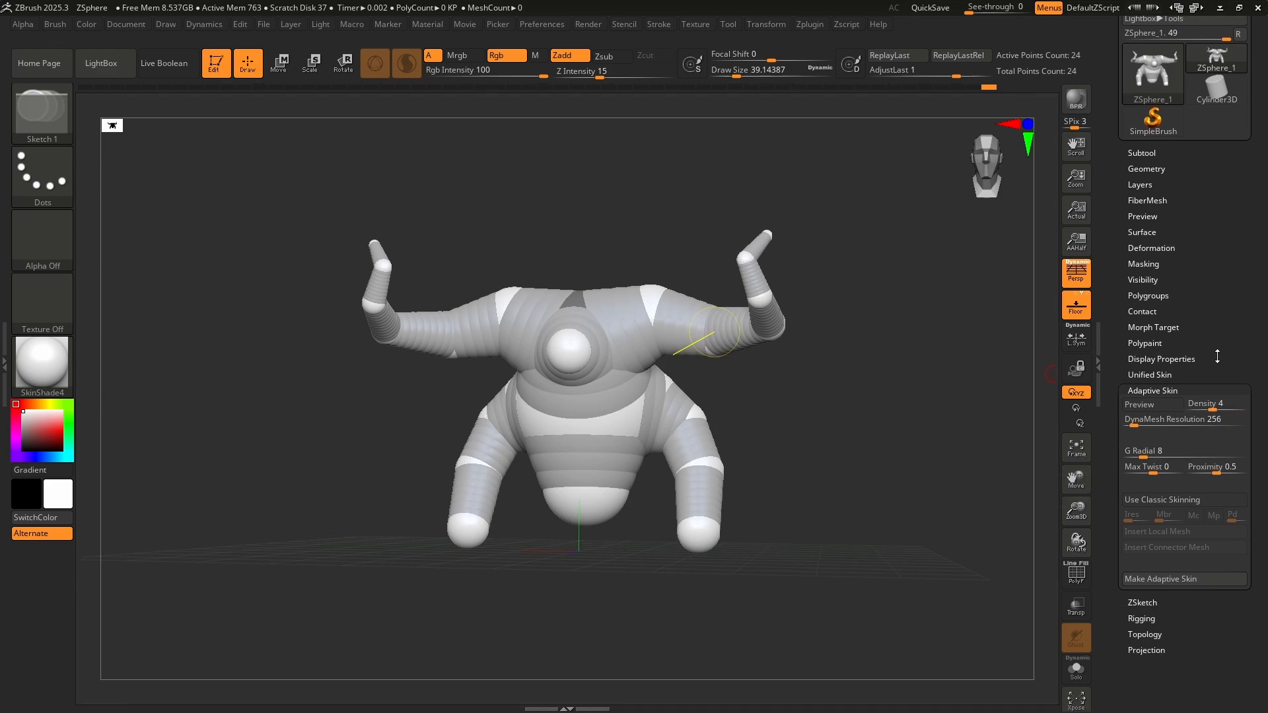
{"action": "left_click", "coordinate": [1145, 404]}
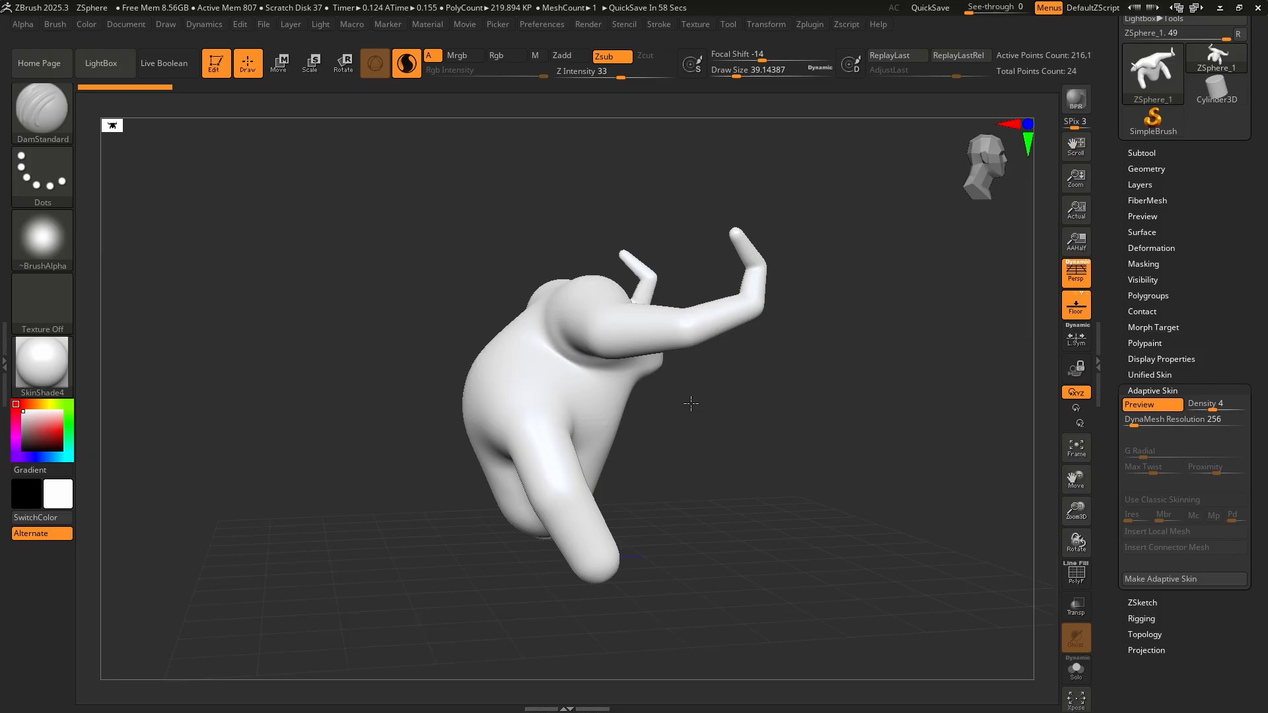
{"action": "mouse_move", "coordinate": [679, 470]}
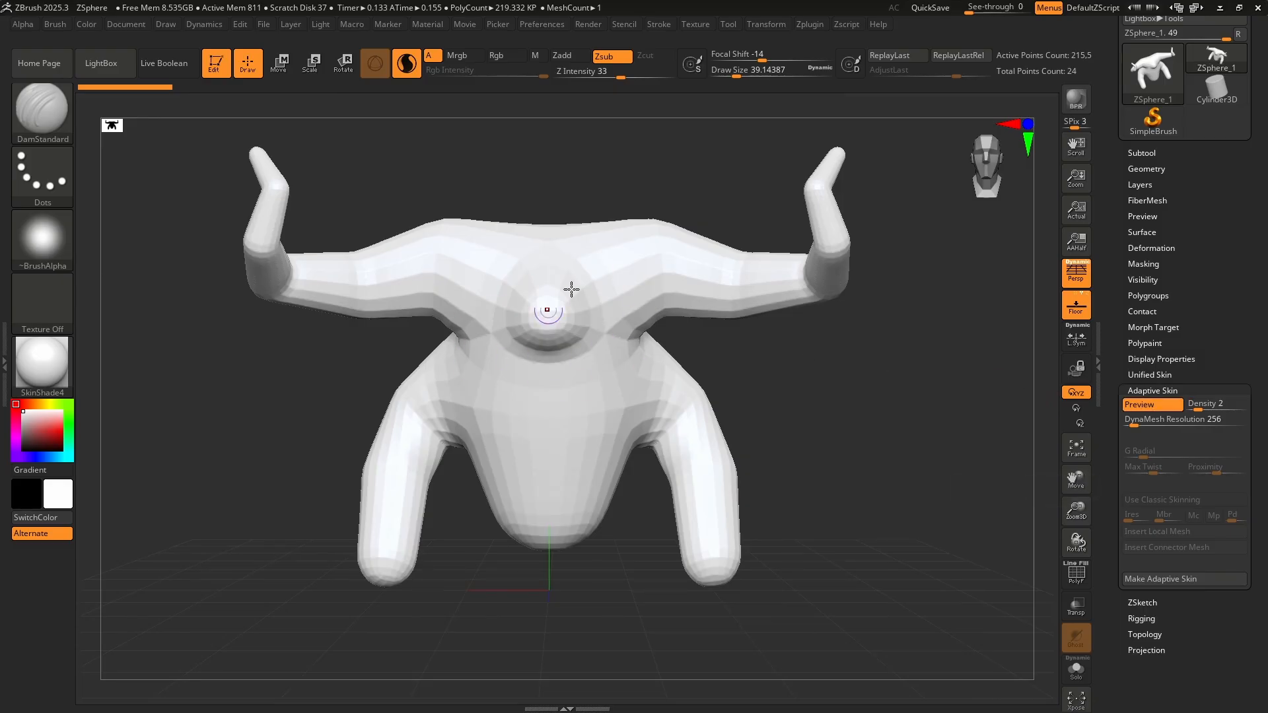
{"action": "mouse_move", "coordinate": [1180, 419]}
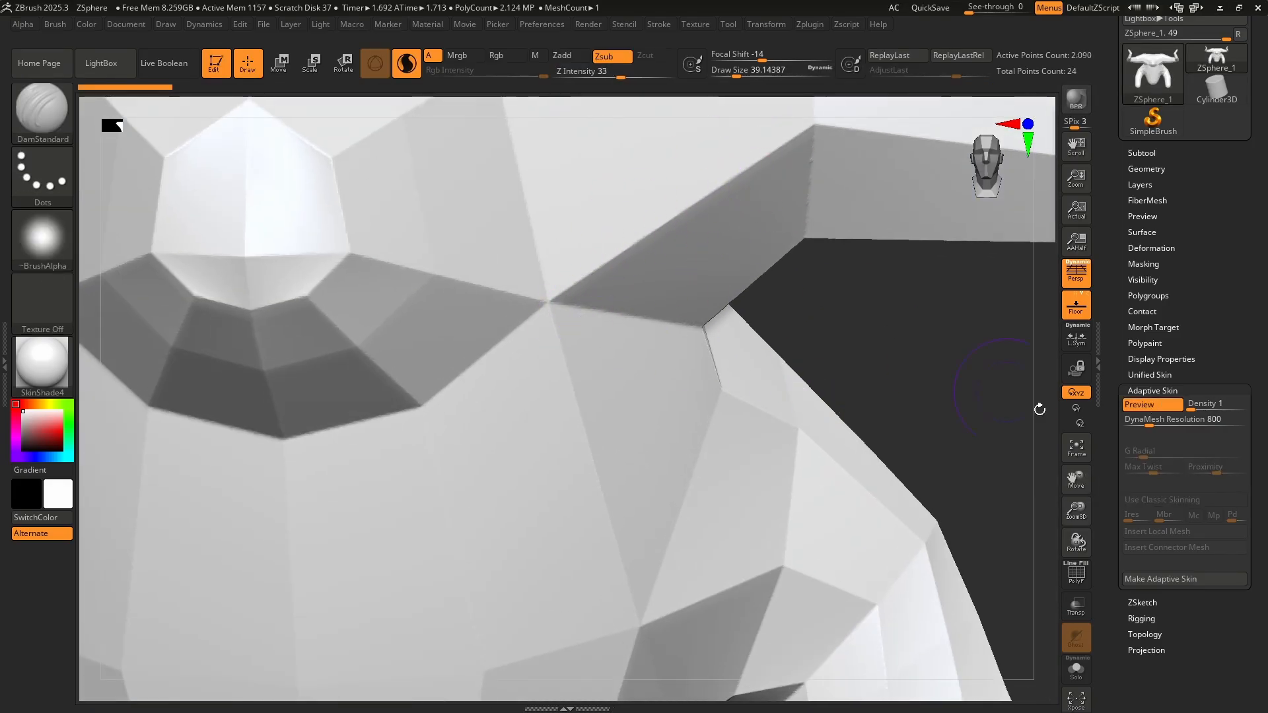
- Set the adaptive skin's DynaMesh Resolution to 64 and refresh the skin preview
{"action": "left_click", "coordinate": [1075, 569]}
{"action": "type", "text": "64"}
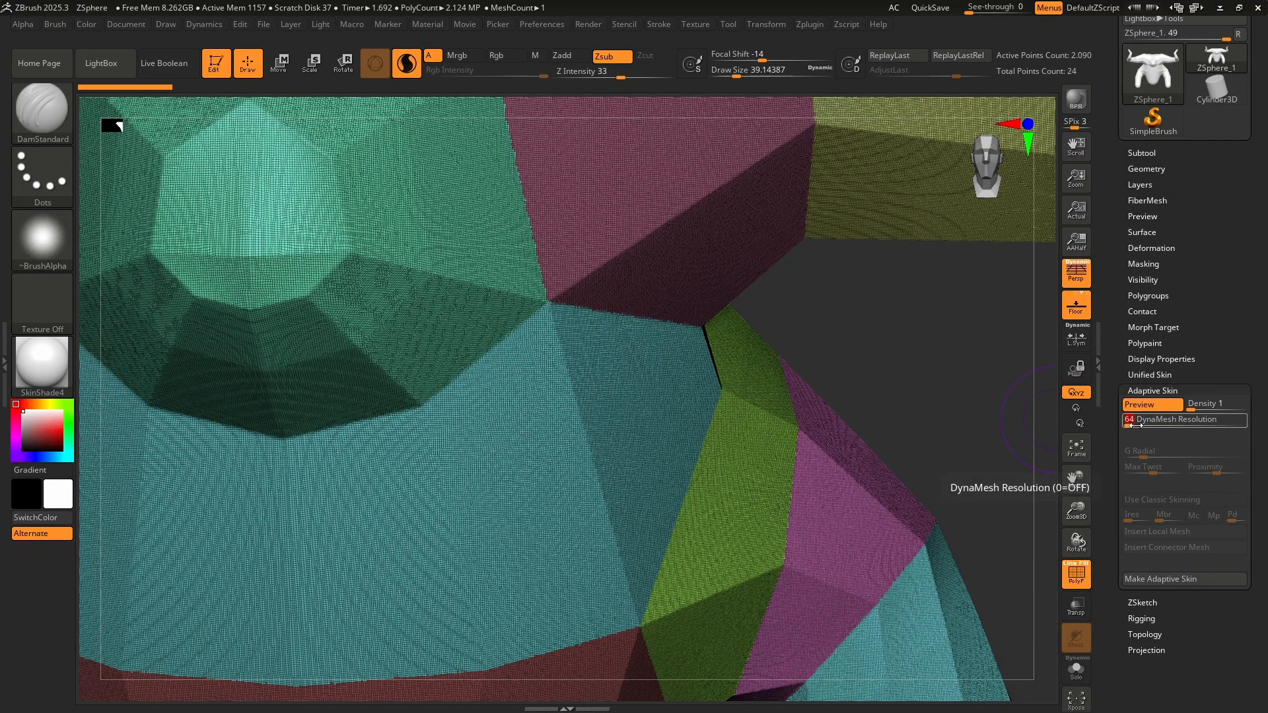
{"action": "left_click", "coordinate": [1146, 404]}
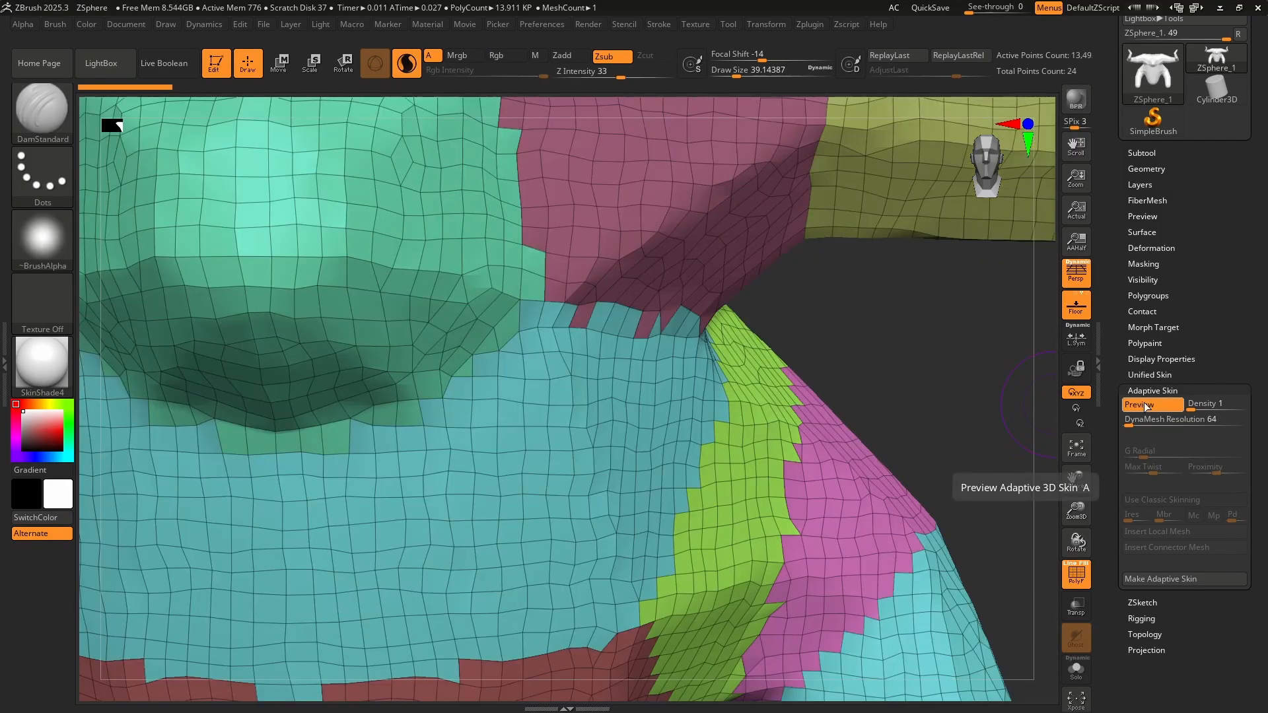
{"action": "left_click", "coordinate": [1143, 404]}
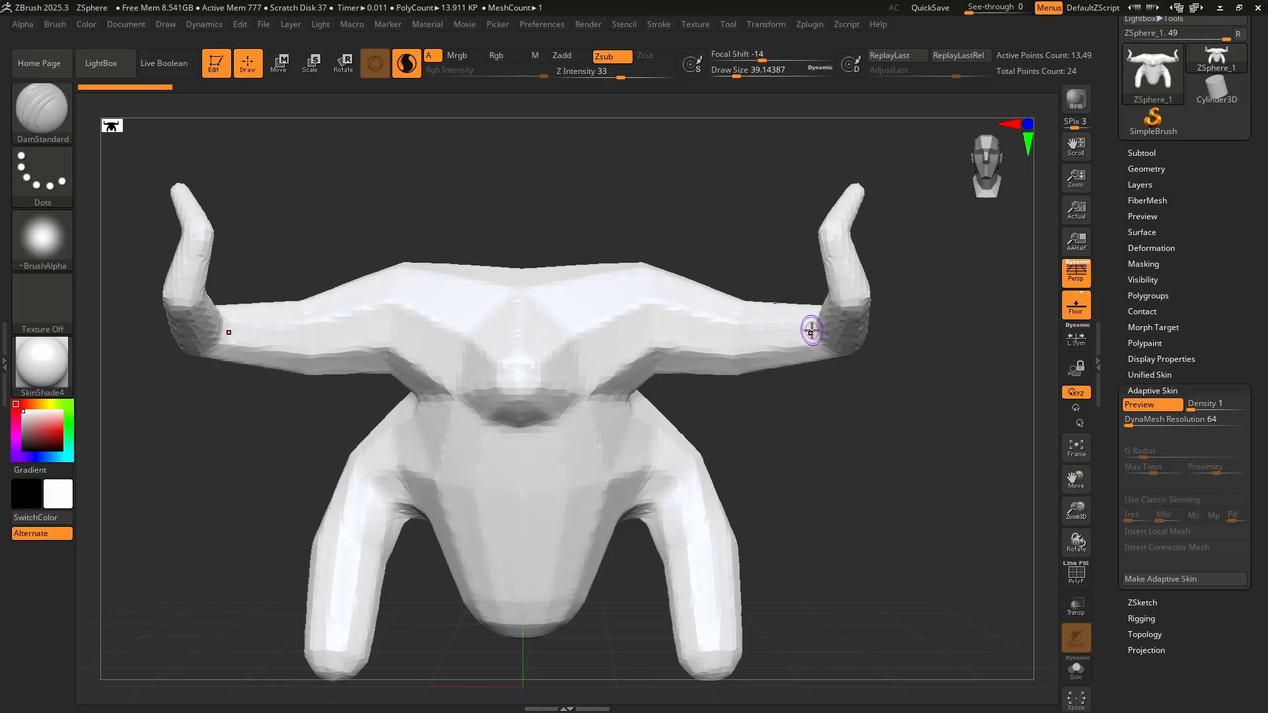
{"action": "mouse_move", "coordinate": [807, 358]}
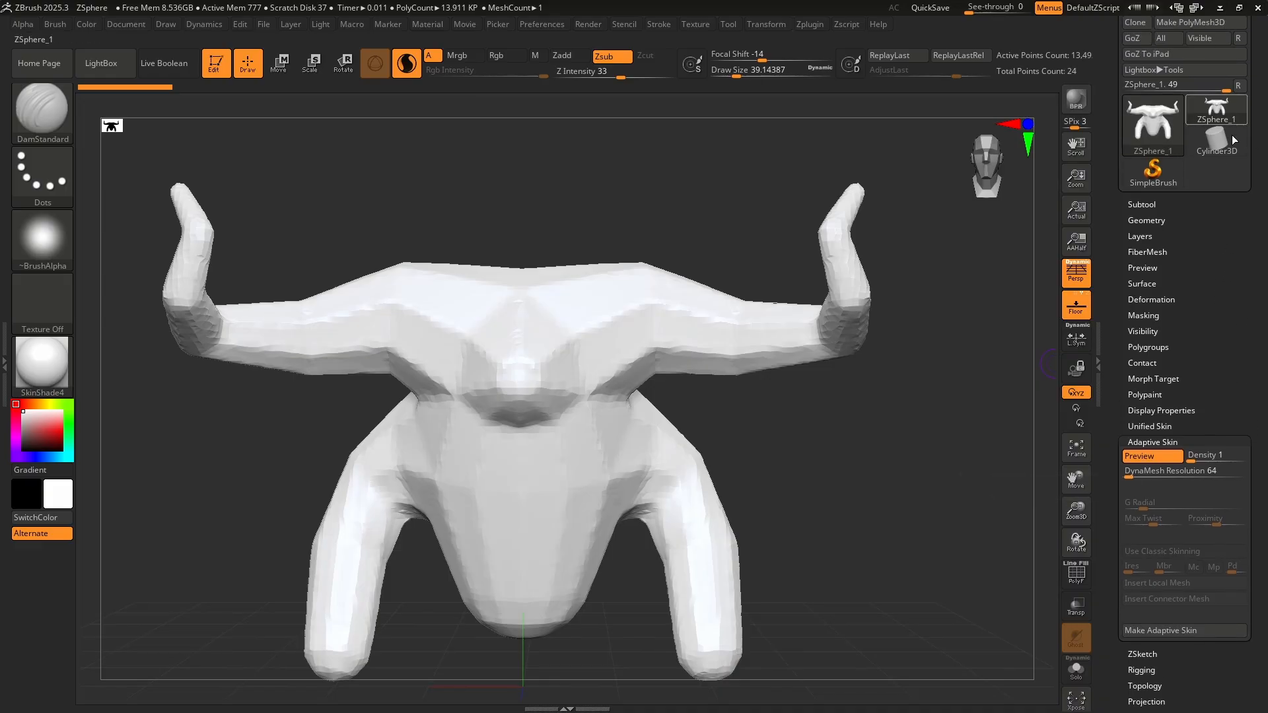
- Make the adaptive skin and switch to the new Skin_ZSphere_1 mesh for sculpting
{"action": "left_click", "coordinate": [1181, 630]}
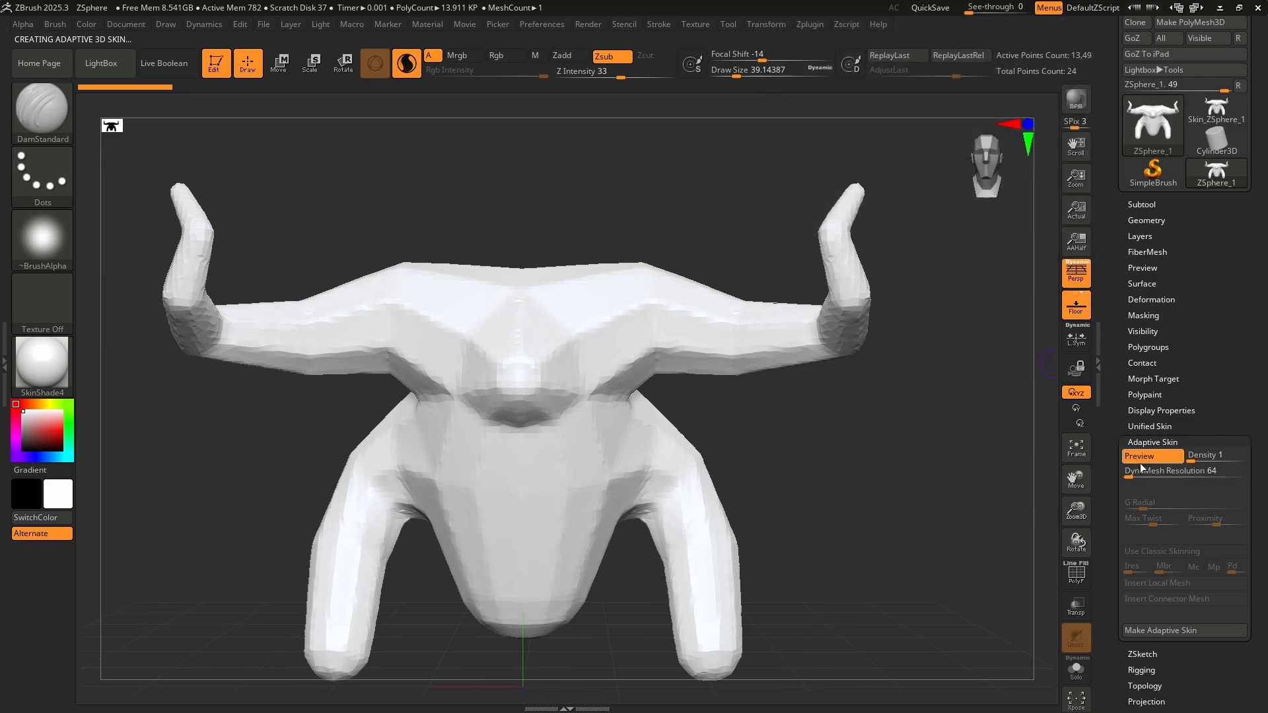
{"action": "left_click", "coordinate": [1143, 455]}
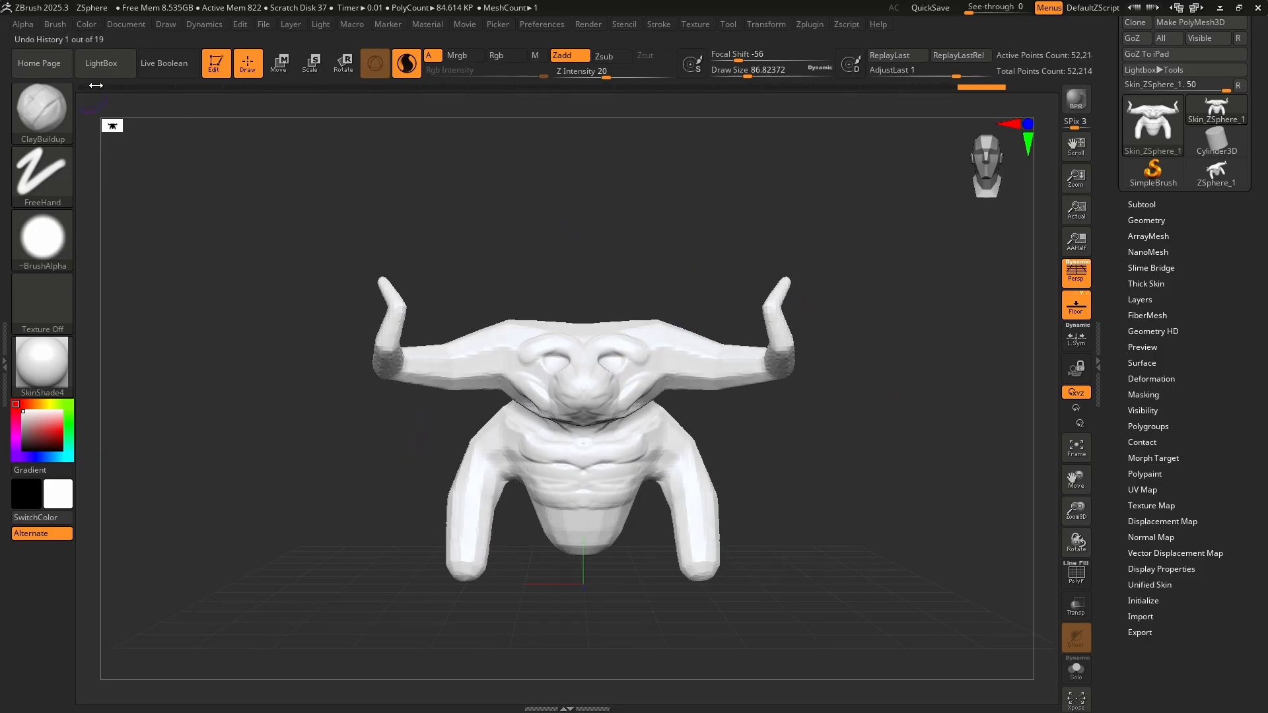
- Load ZSphere_CaveTroll.ZPR from LightBox, discarding unsaved minotaur changes
{"action": "left_click", "coordinate": [105, 63]}
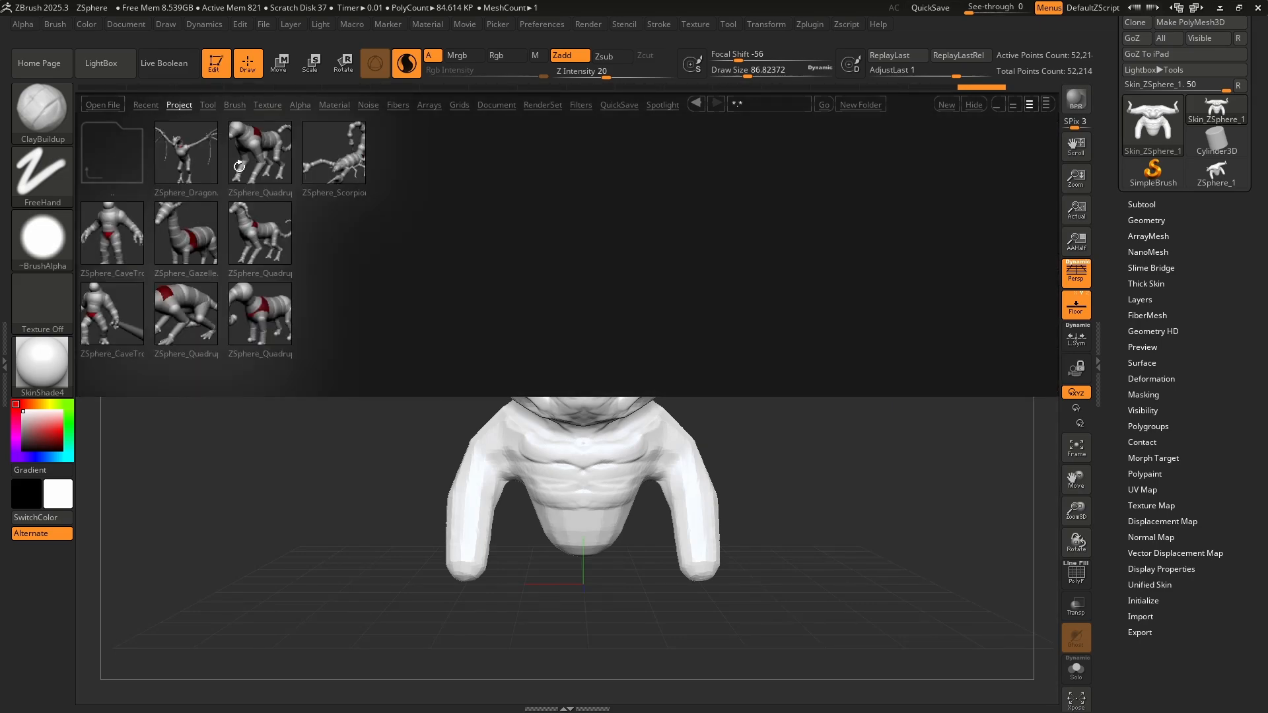
{"action": "left_click", "coordinate": [111, 235]}
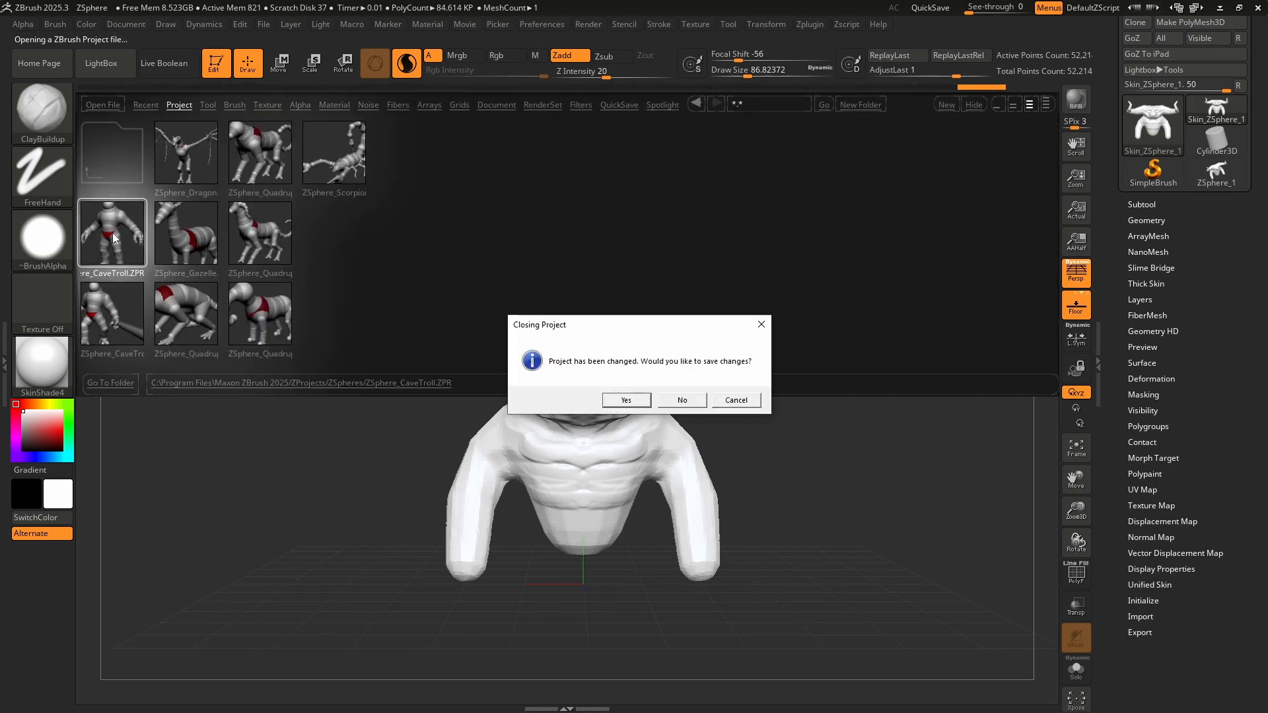
{"action": "left_click", "coordinate": [681, 400]}
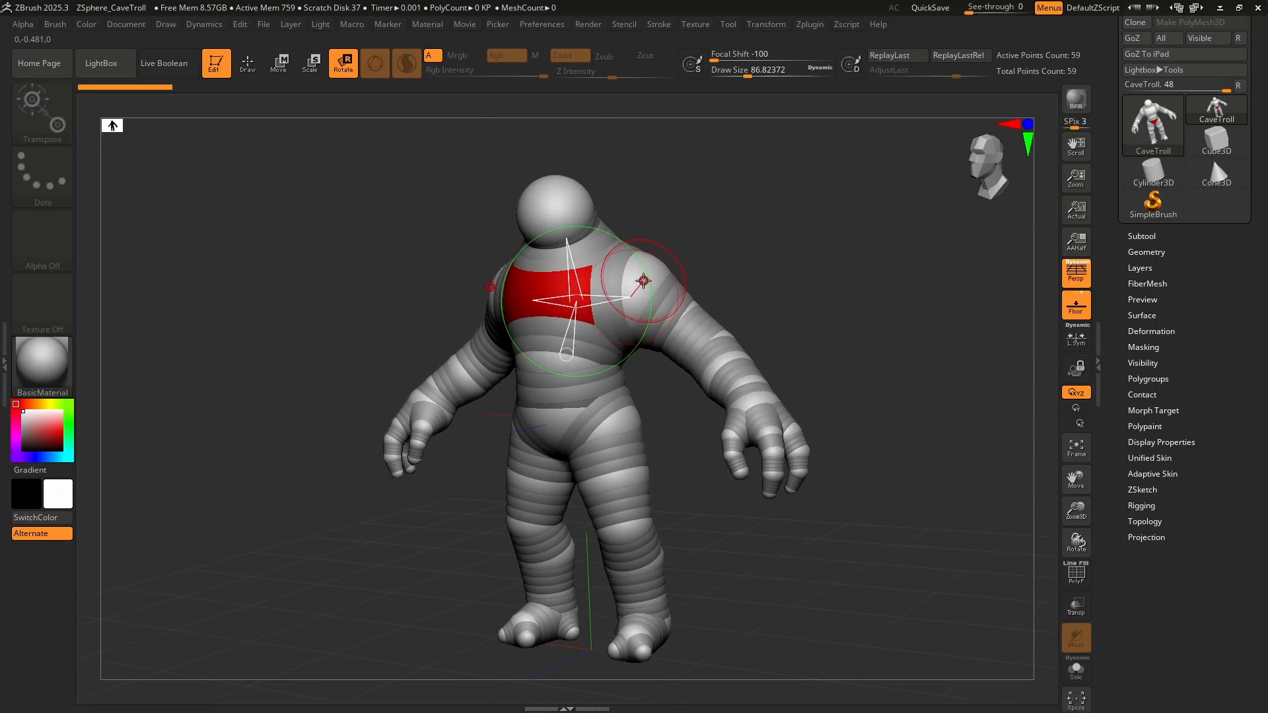
- Swing the CaveTroll's arms out wide, then browse the ZeeZoo library of premade animal ZSphere projects
{"action": "left_click", "coordinate": [310, 64]}
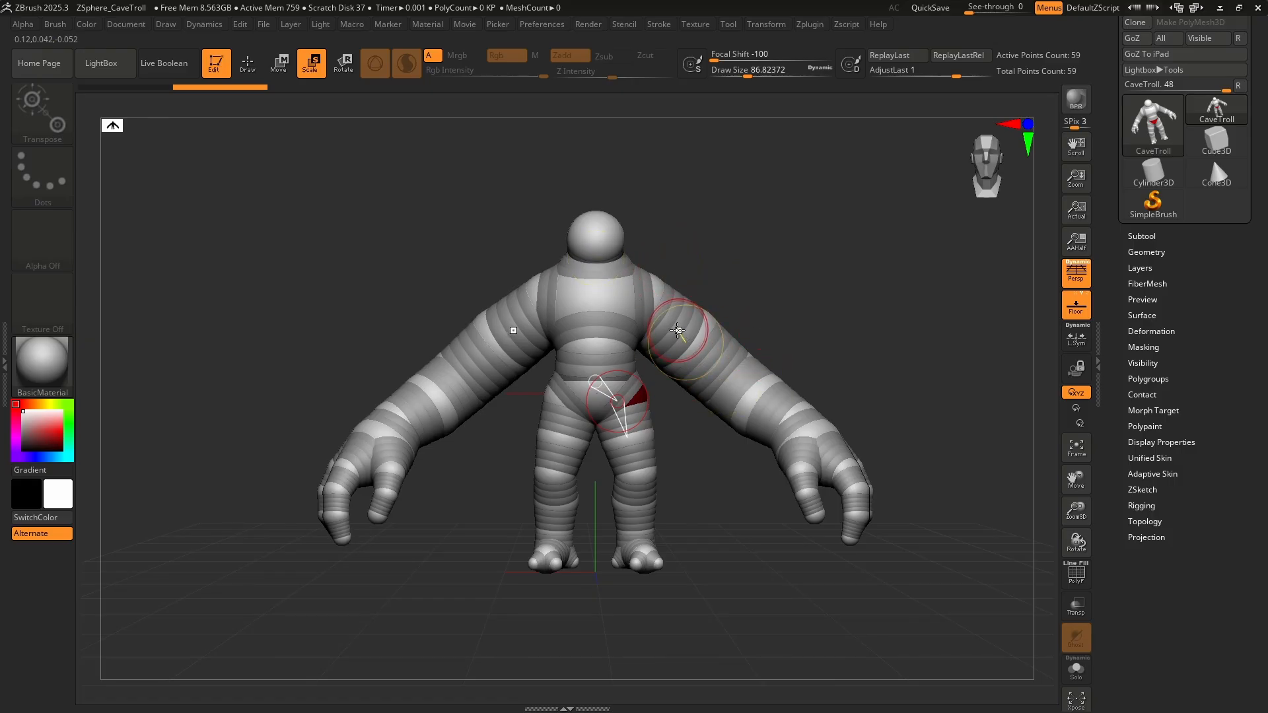
{"action": "left_click", "coordinate": [103, 64]}
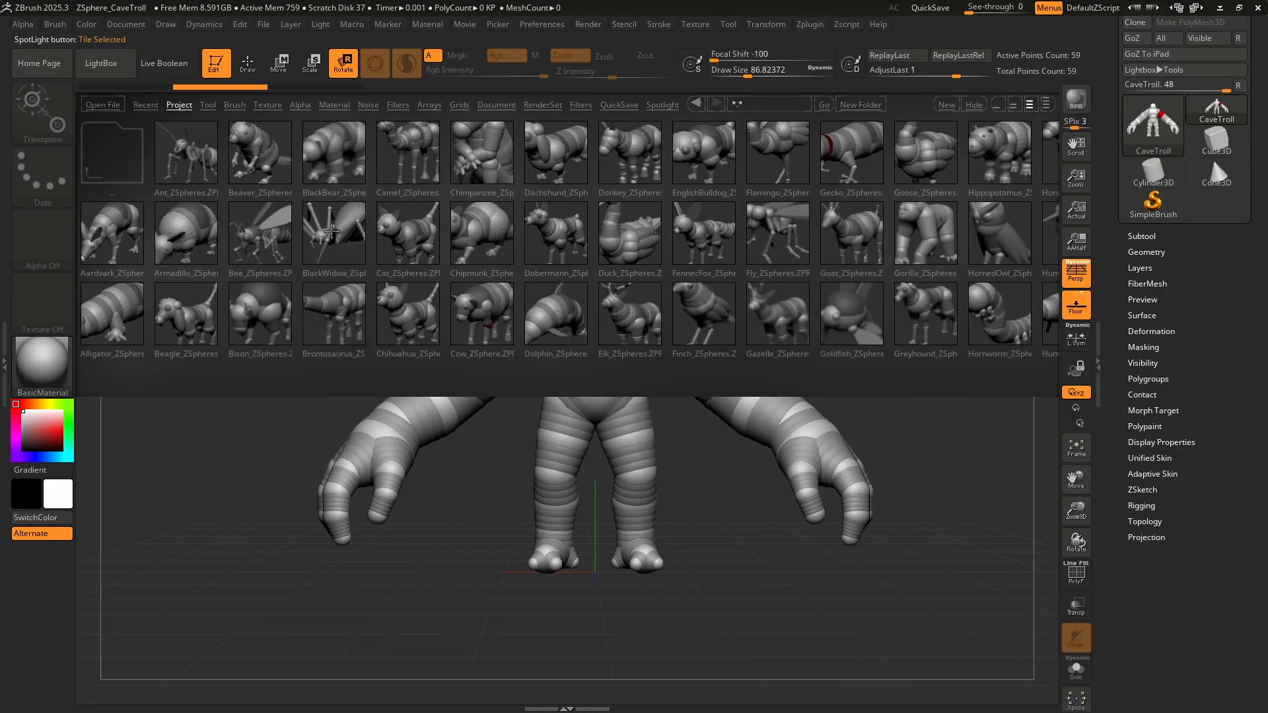
- Load BlackWidow_ZSpheres.ZPR, discarding the unsaved troll changes
{"action": "left_click", "coordinate": [333, 235]}
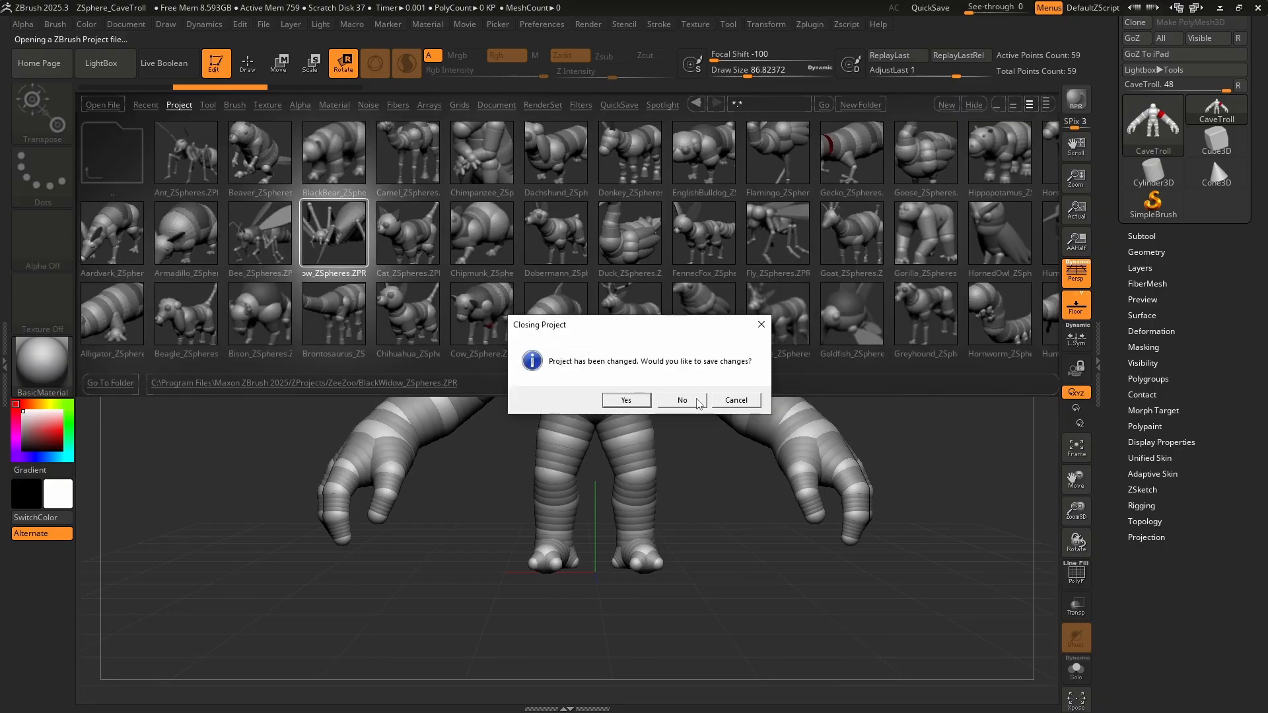
{"action": "left_click", "coordinate": [681, 399]}
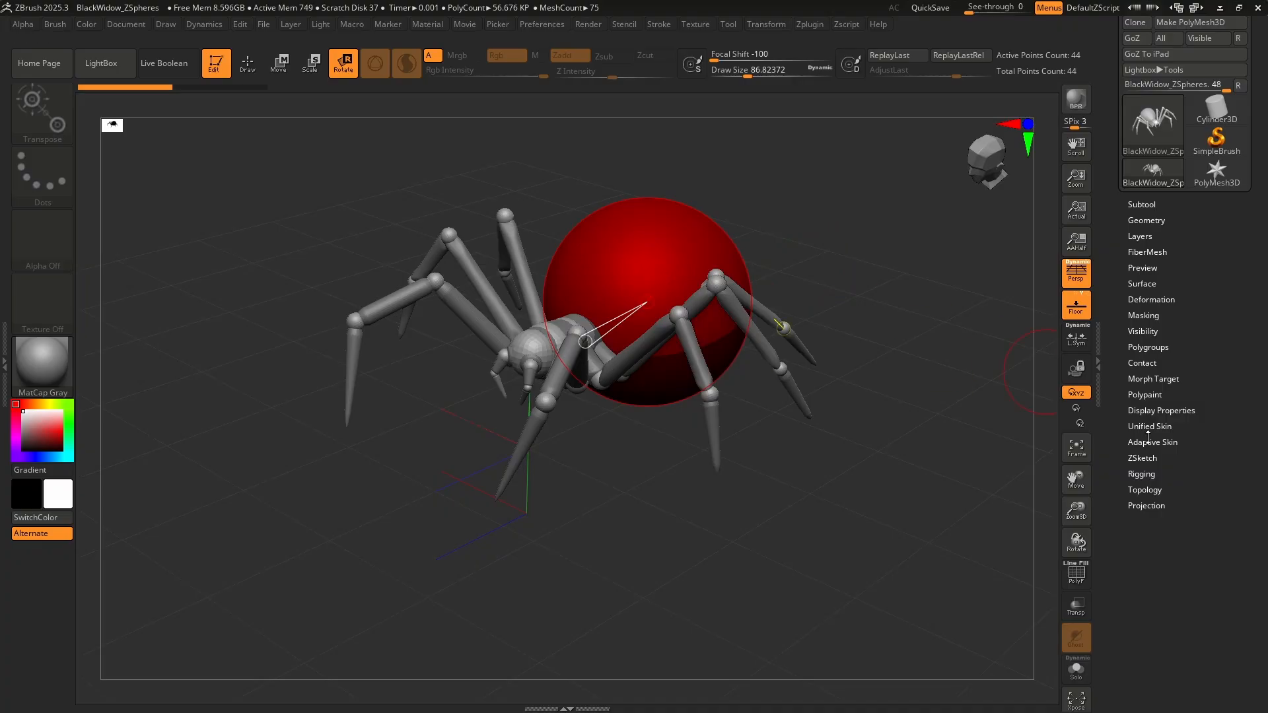
- Make an adaptive skin from the BlackWidow armature, yielding a ~51,500-point grey spider mesh
{"action": "left_click", "coordinate": [1152, 442]}
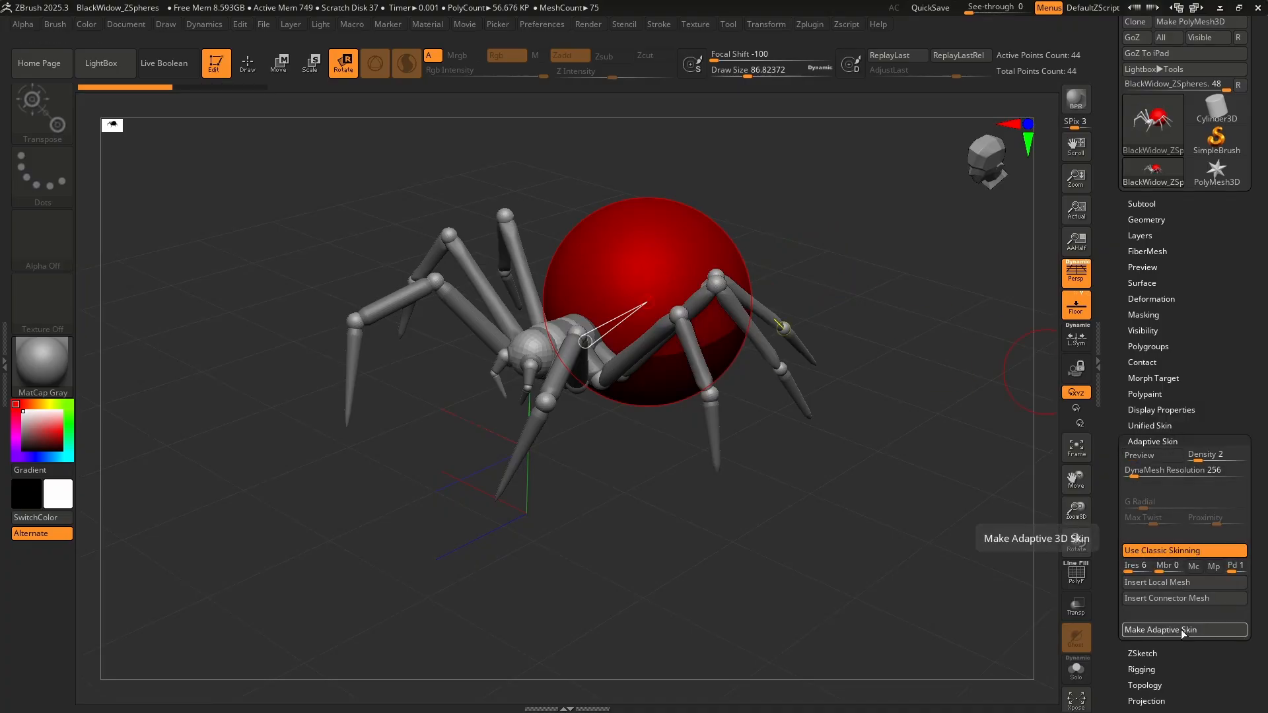
{"action": "left_click", "coordinate": [1182, 629]}
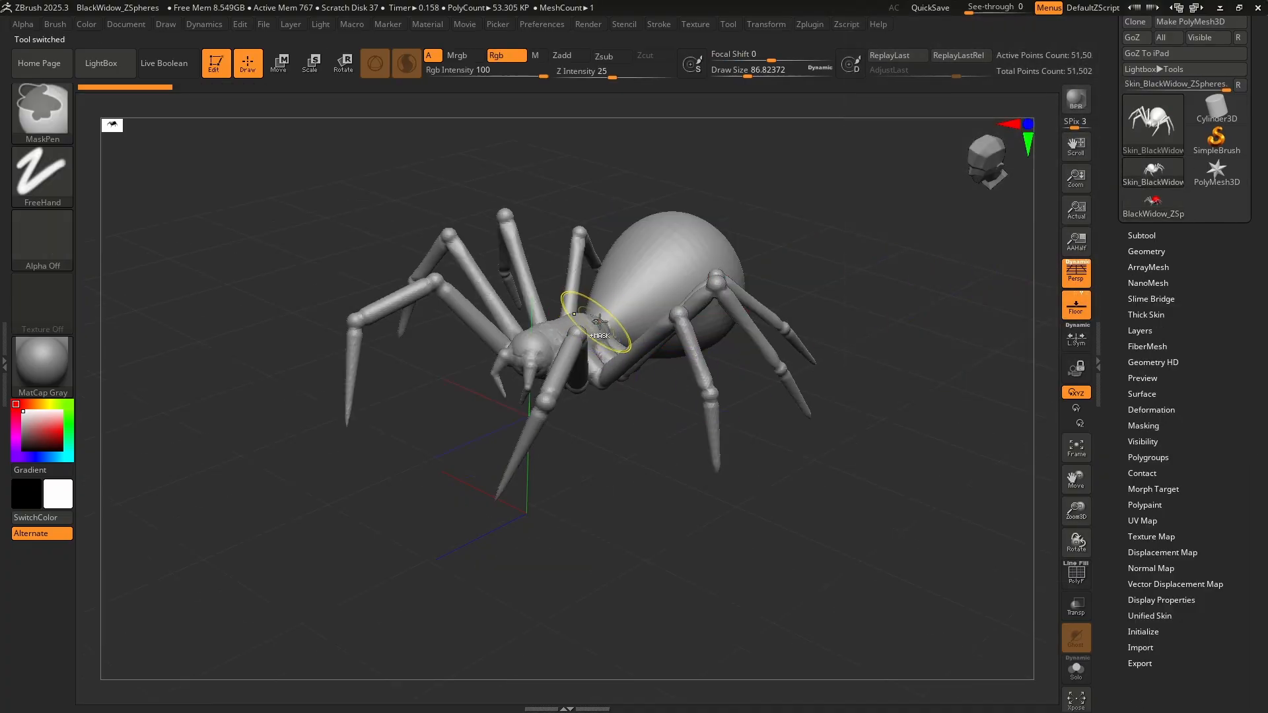